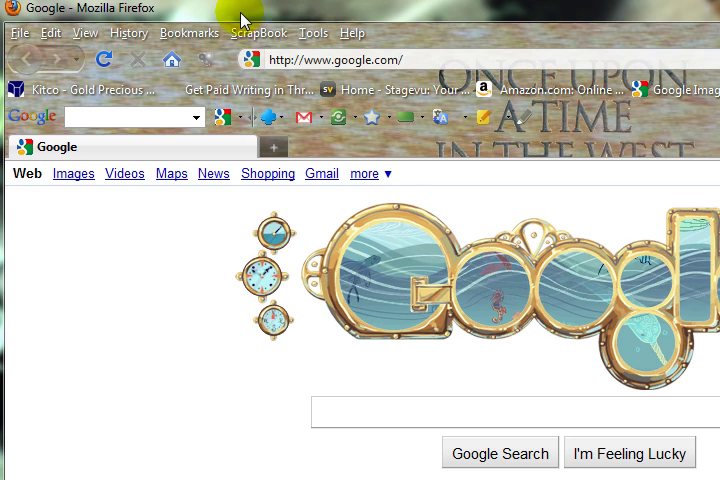
Bring up the Bookmarks menu from the menu bar over the Google page.
{"action": "left_click", "coordinate": [188, 32]}
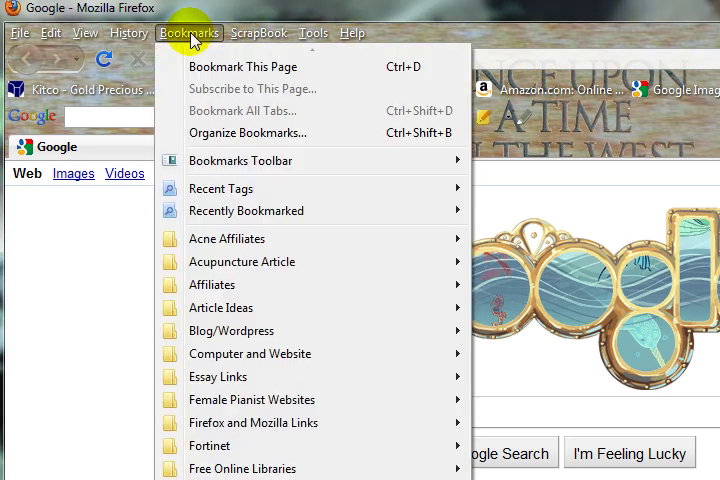
{"action": "mouse_move", "coordinate": [248, 132]}
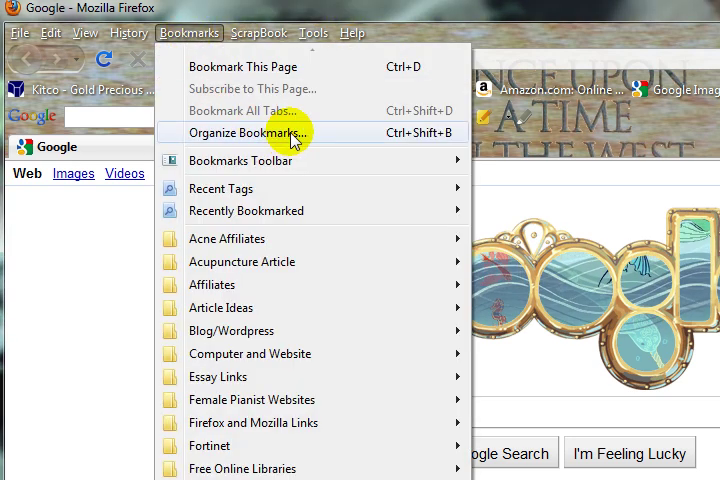
Back up all bookmarks to a JSON file from the Library's Import and Backup options.
{"action": "left_click", "coordinate": [252, 132]}
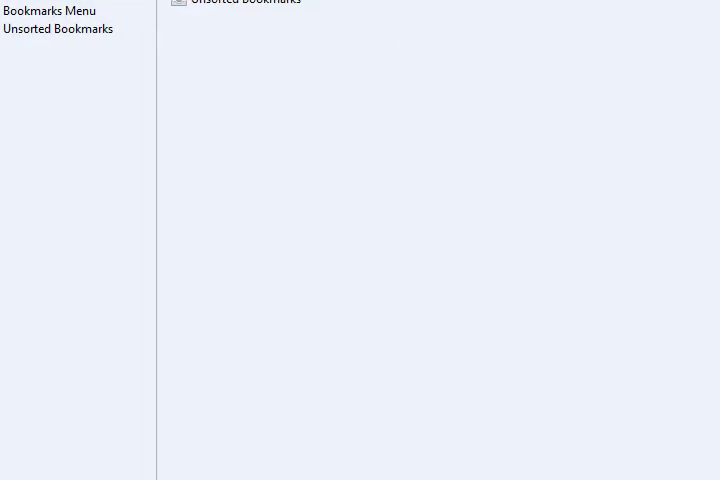
{"action": "left_click", "coordinate": [32, 98]}
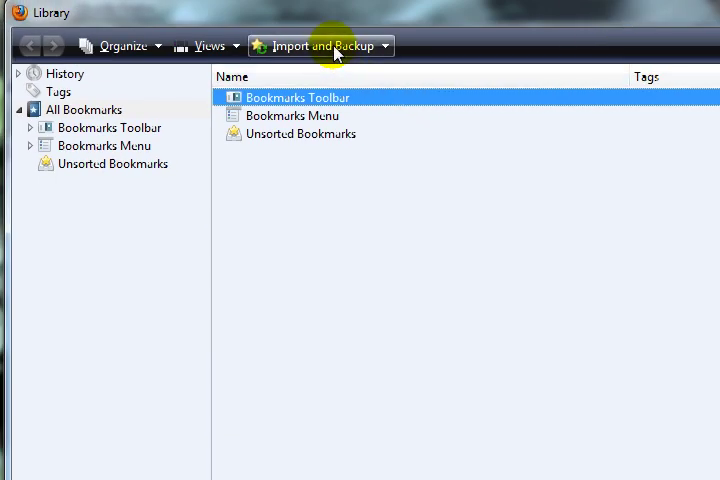
{"action": "left_click", "coordinate": [320, 46]}
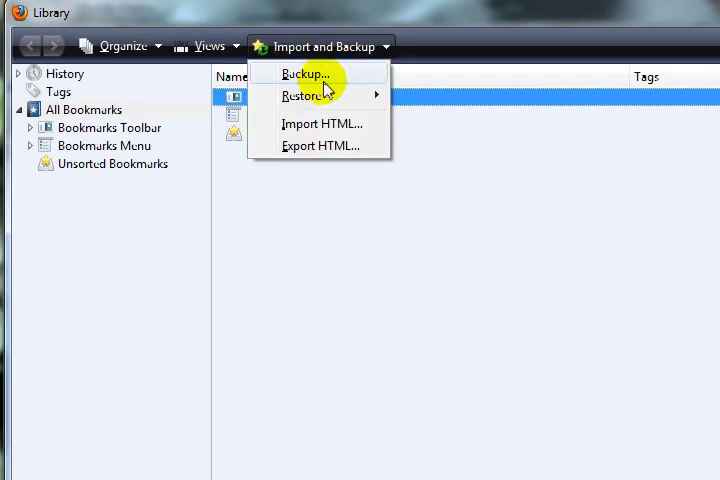
{"action": "left_click", "coordinate": [308, 72]}
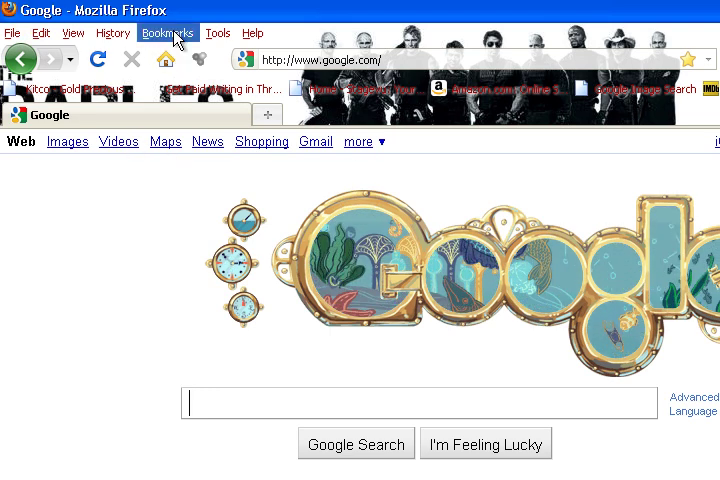
Bring up the bookmarks Library on the second computer showing dated backups to restore.
{"action": "left_click", "coordinate": [168, 32]}
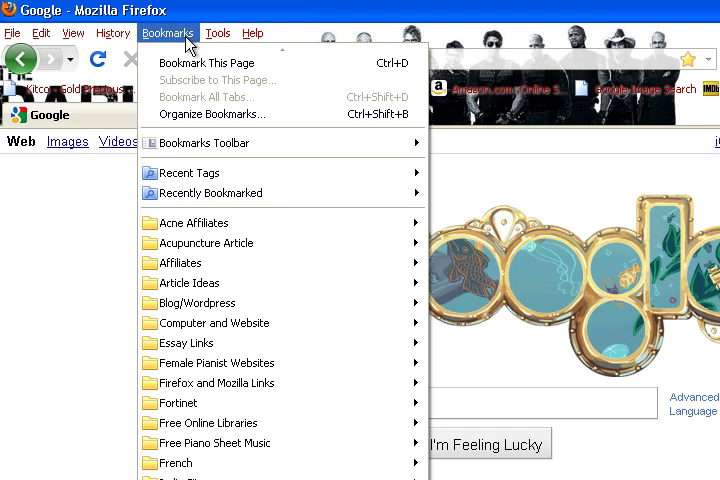
{"action": "left_click", "coordinate": [212, 112]}
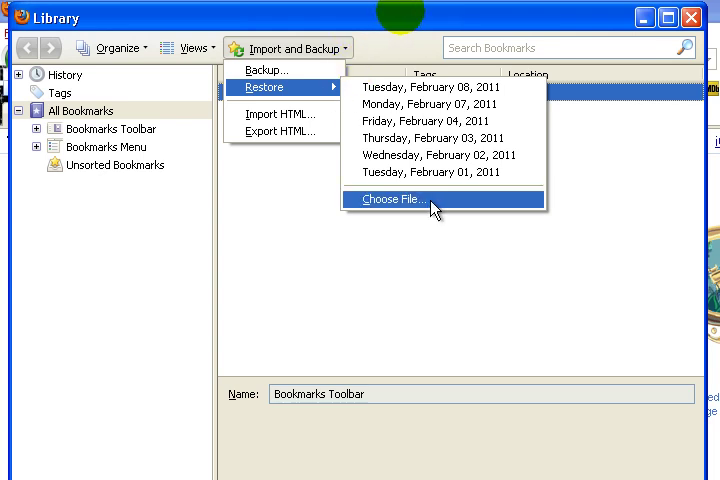
Choose bookmarks-2011-02-08.json on the Desktop as the backup file to restore.
{"action": "left_click", "coordinate": [392, 200]}
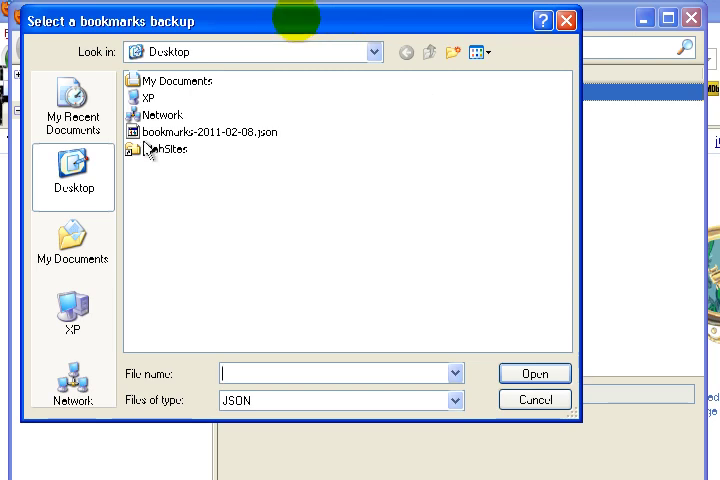
{"action": "left_click", "coordinate": [204, 132]}
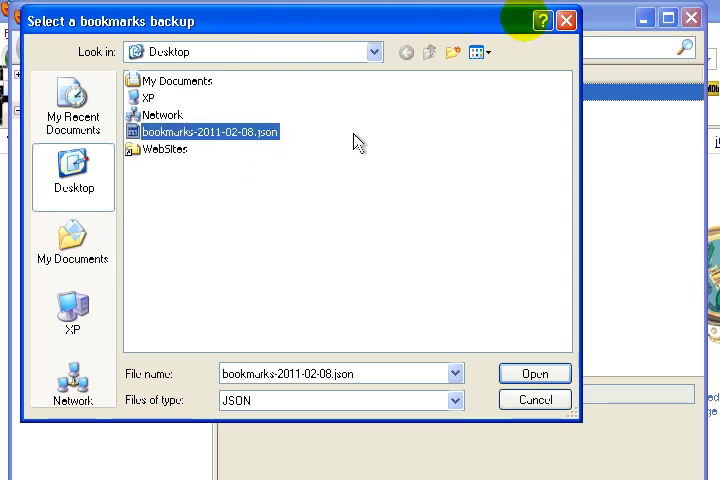
{"action": "mouse_move", "coordinate": [290, 136]}
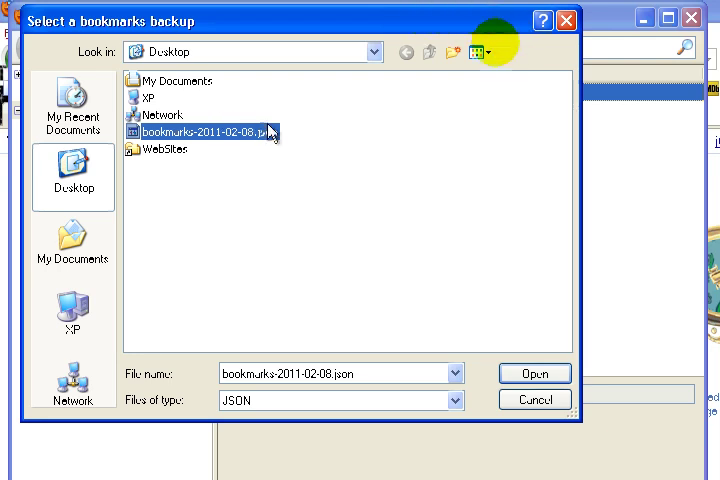
{"action": "mouse_move", "coordinate": [486, 350]}
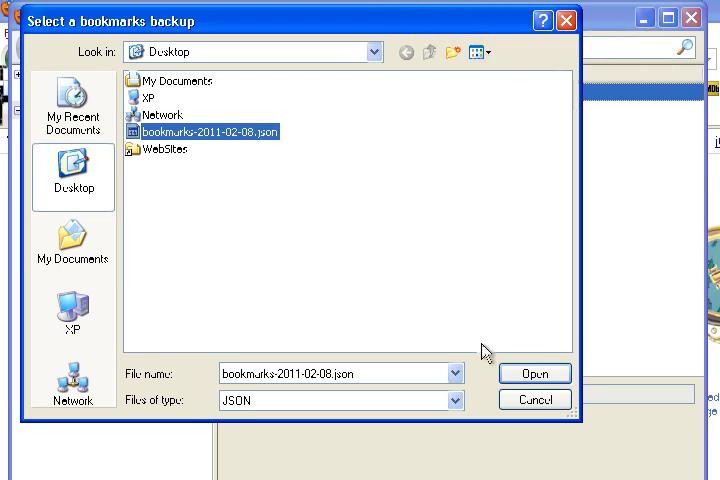
Load the chosen backup and confirm the Revert Bookmarks warning to replace all bookmarks.
{"action": "left_click", "coordinate": [534, 372]}
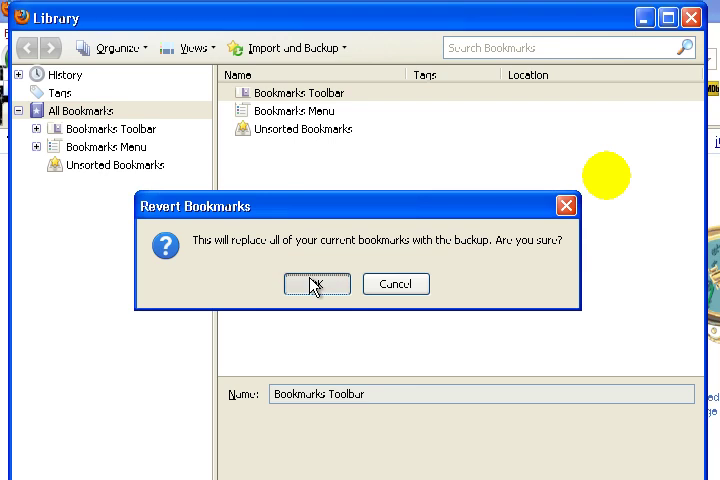
{"action": "left_click", "coordinate": [316, 284]}
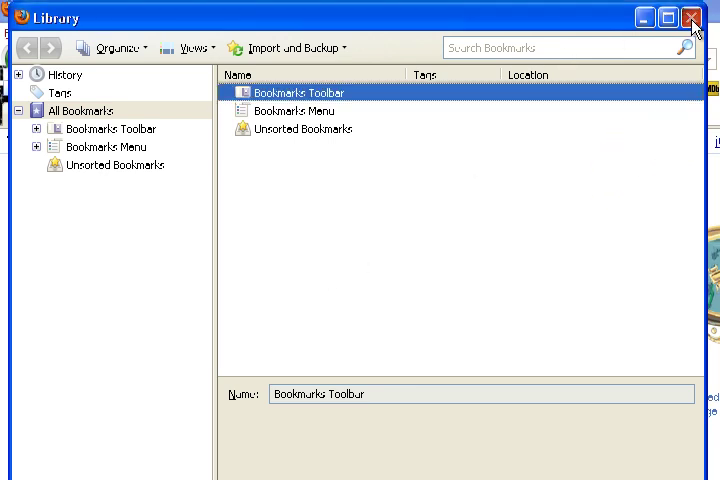